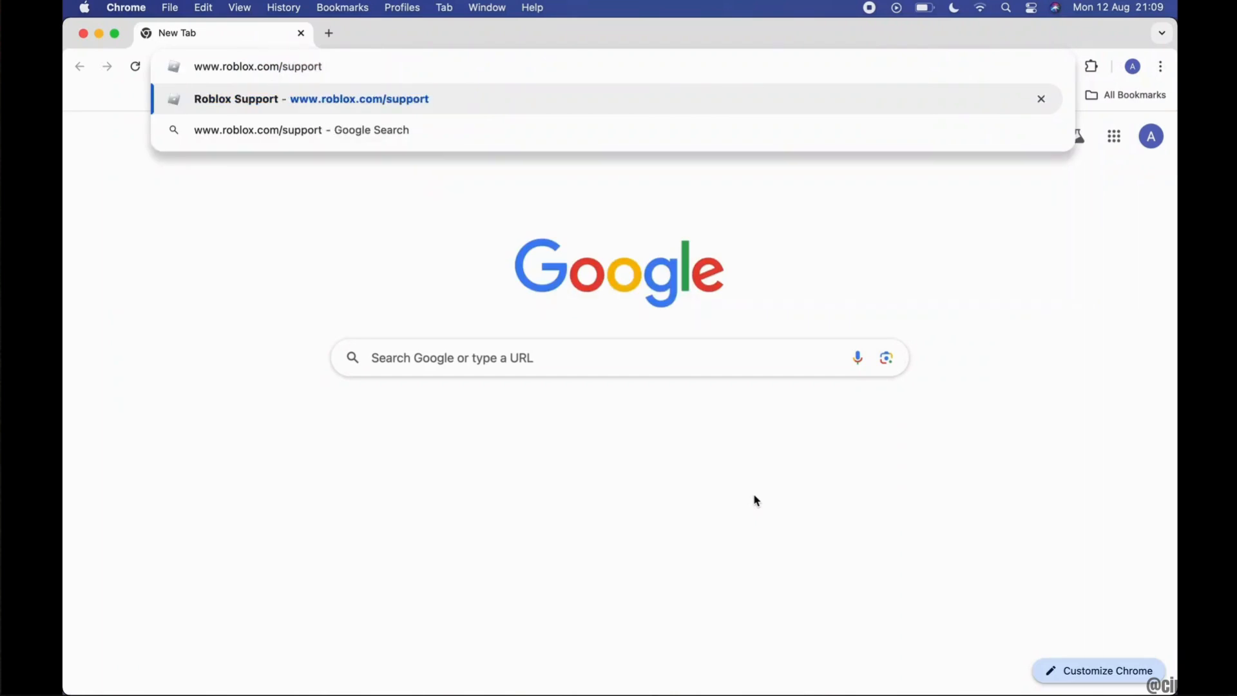
pyautogui.click(311, 99)
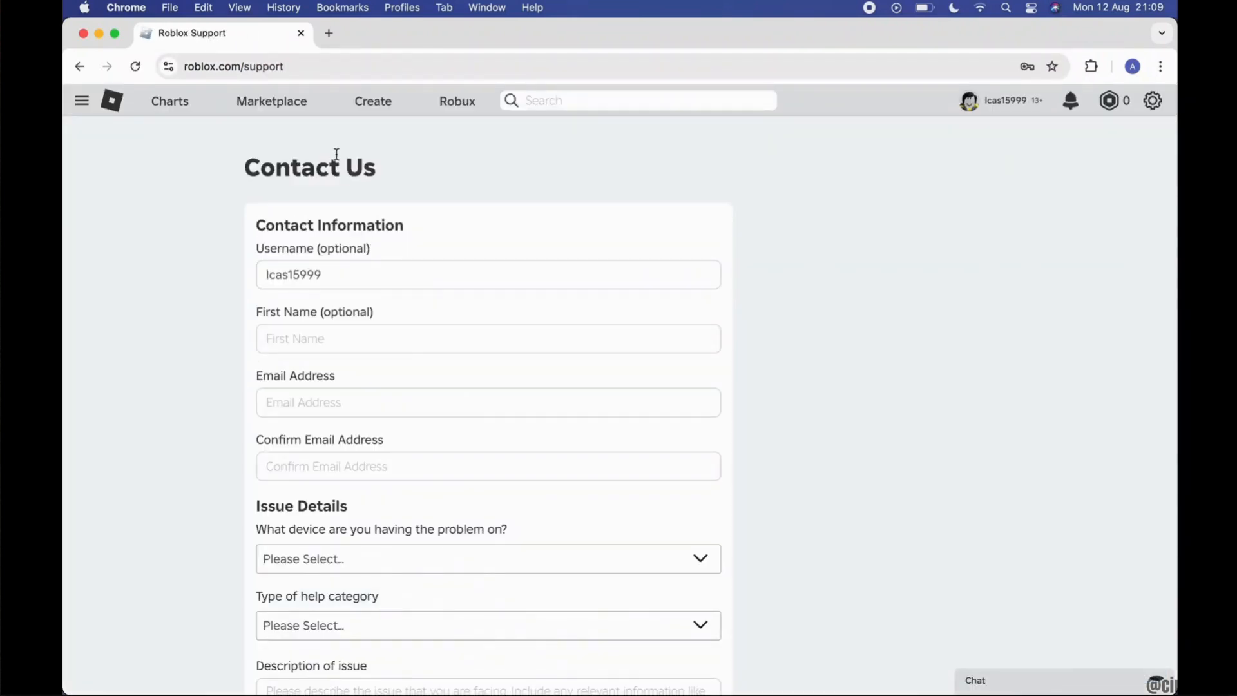
# Enter 'cas' as the first name and choose Mac as the problem device.
pyautogui.scroll(-3)
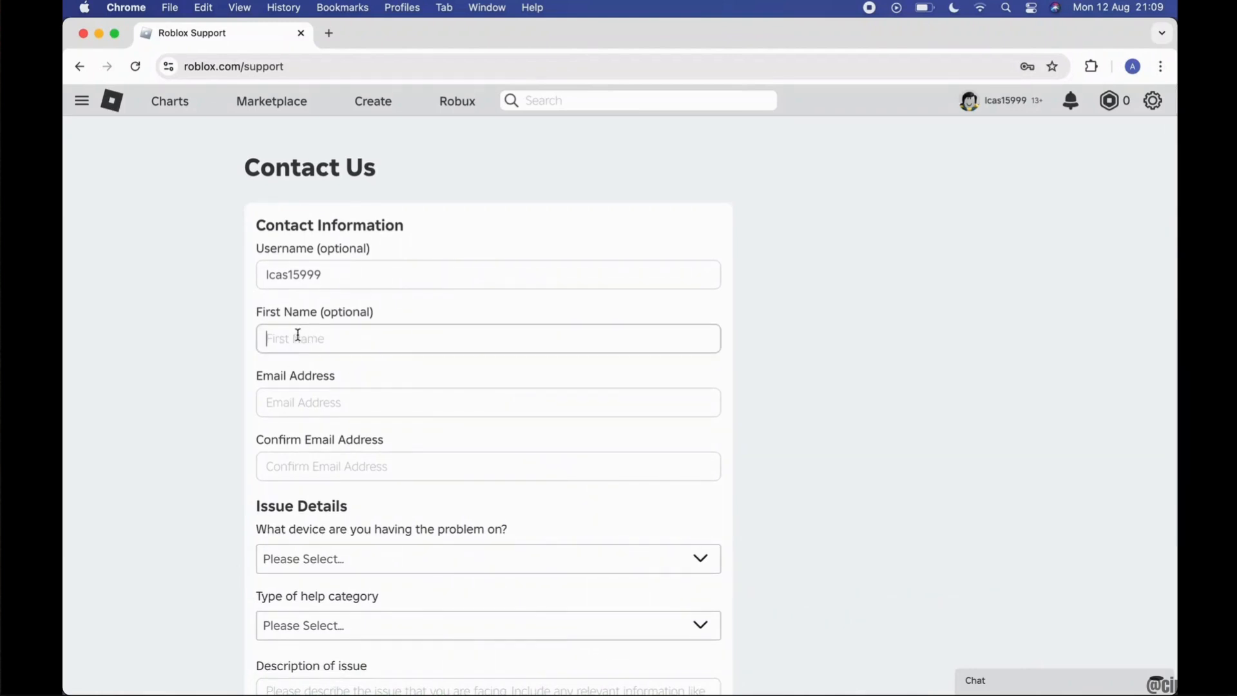
pyautogui.write('cassy')
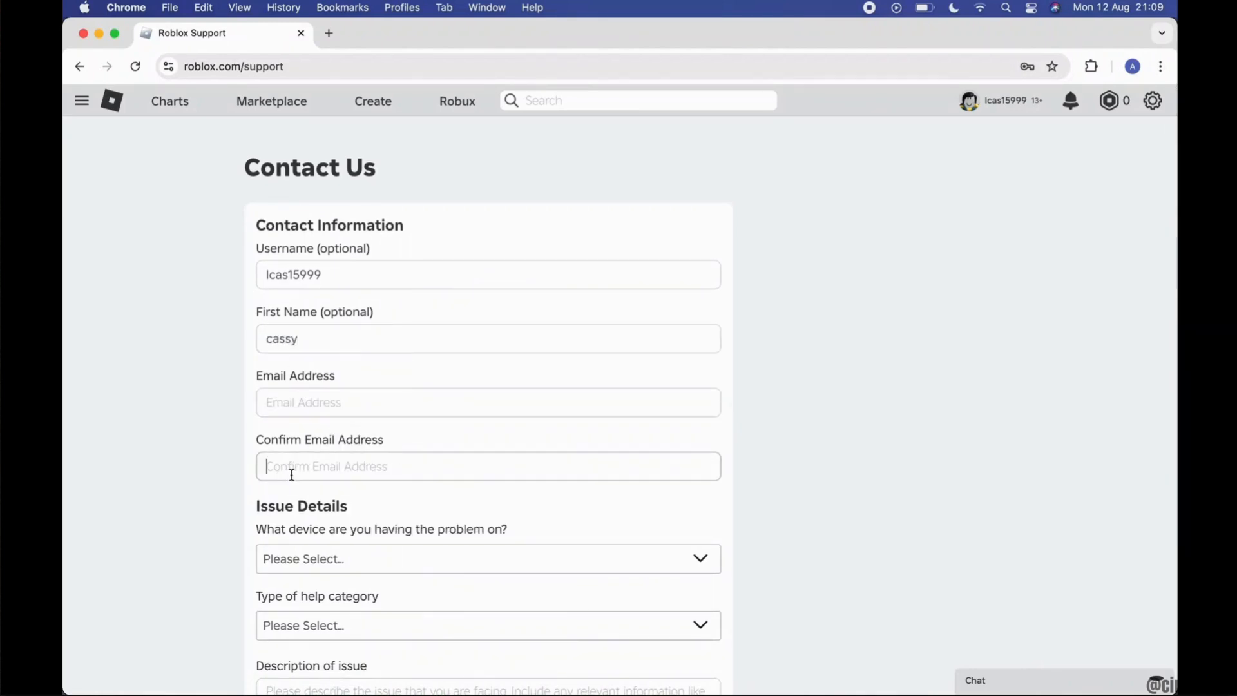
pyautogui.scroll(-3)
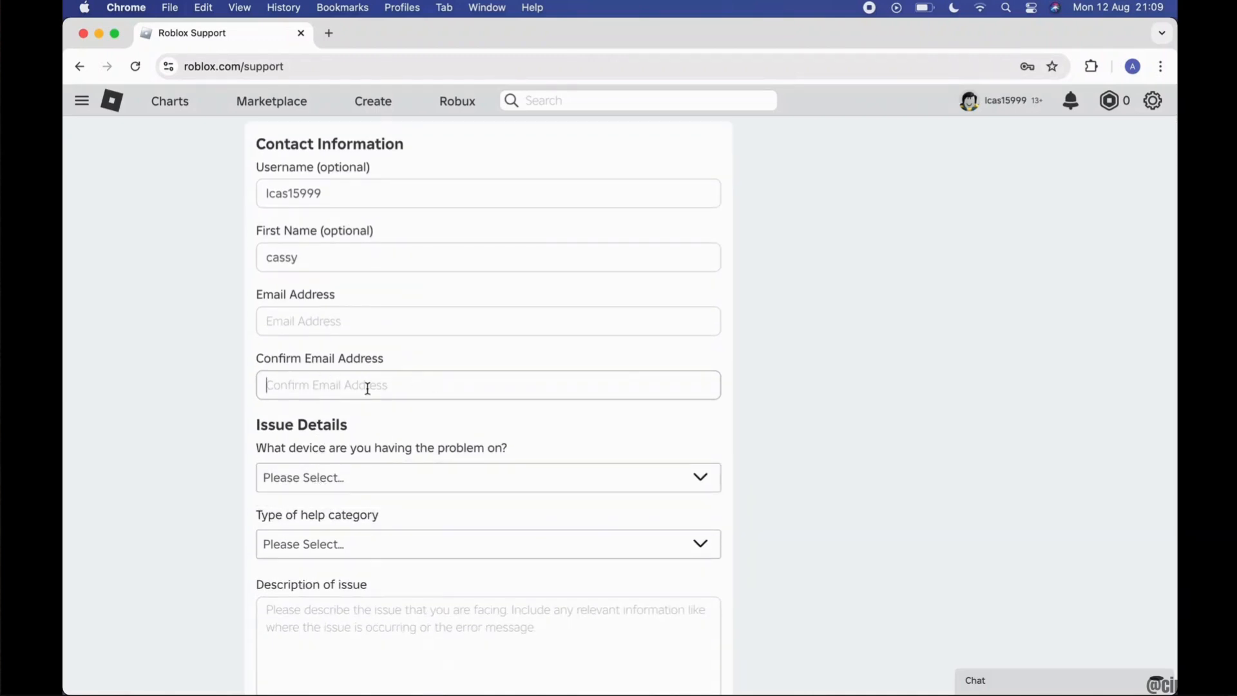
pyautogui.scroll(-3)
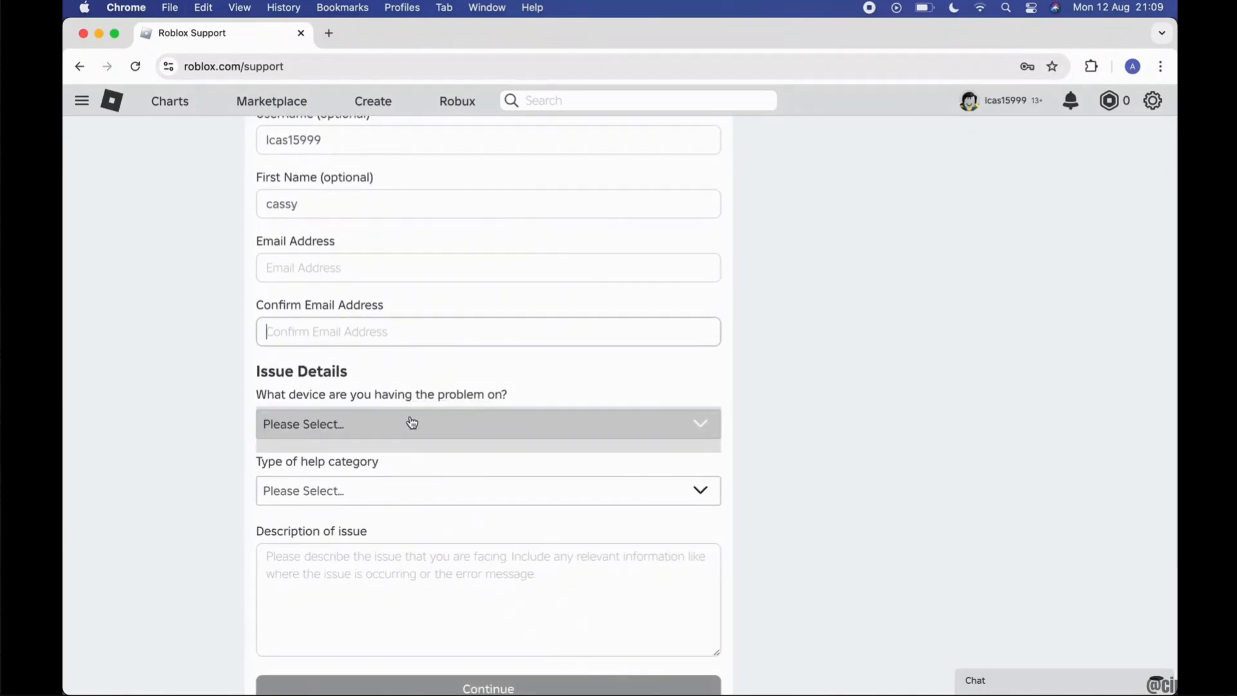
pyautogui.click(409, 424)
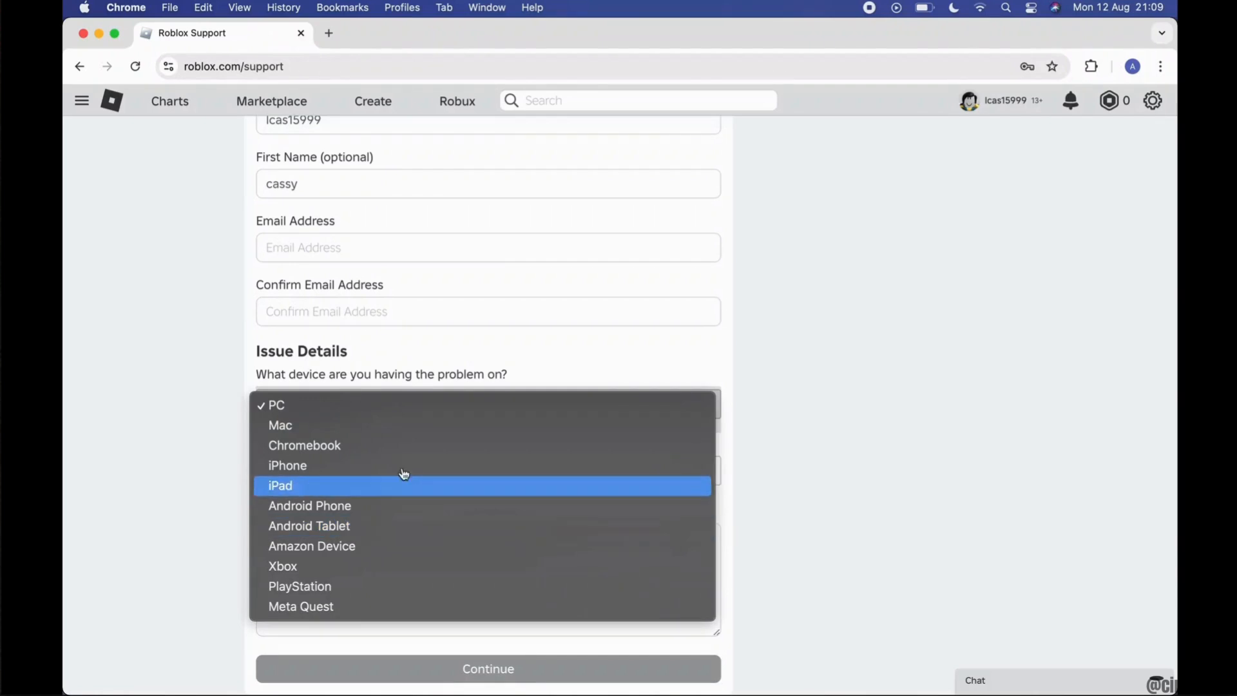
pyautogui.click(280, 425)
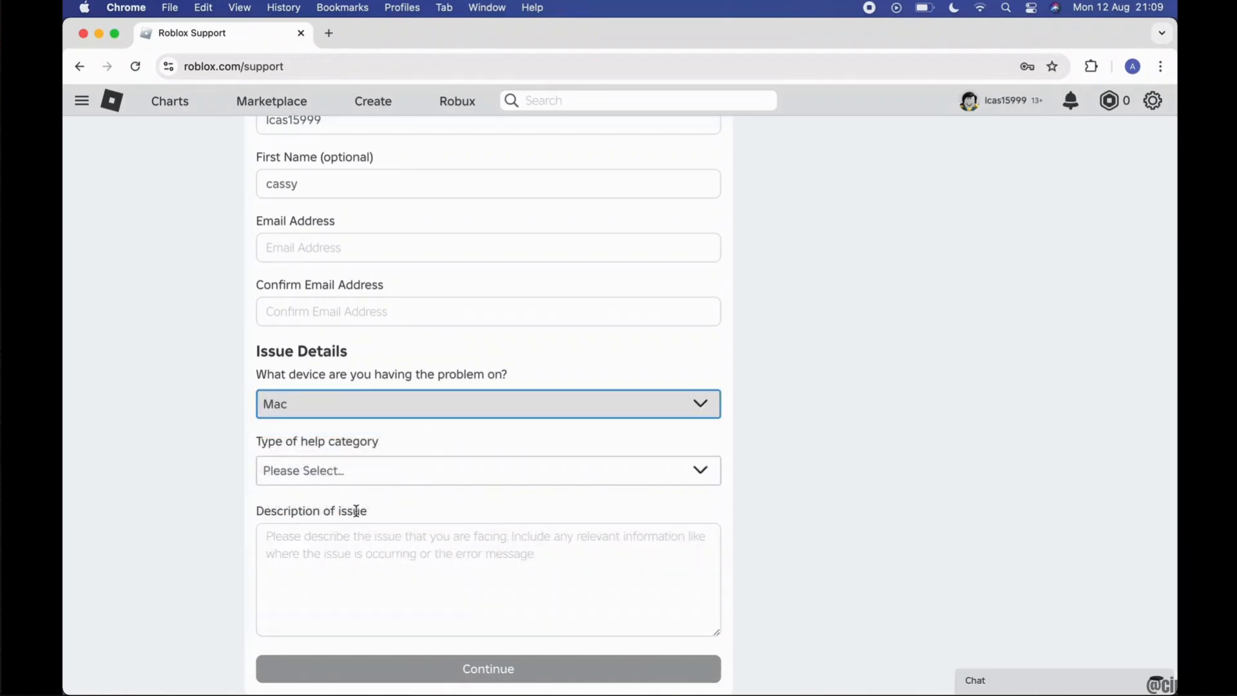
pyautogui.scroll(-3)
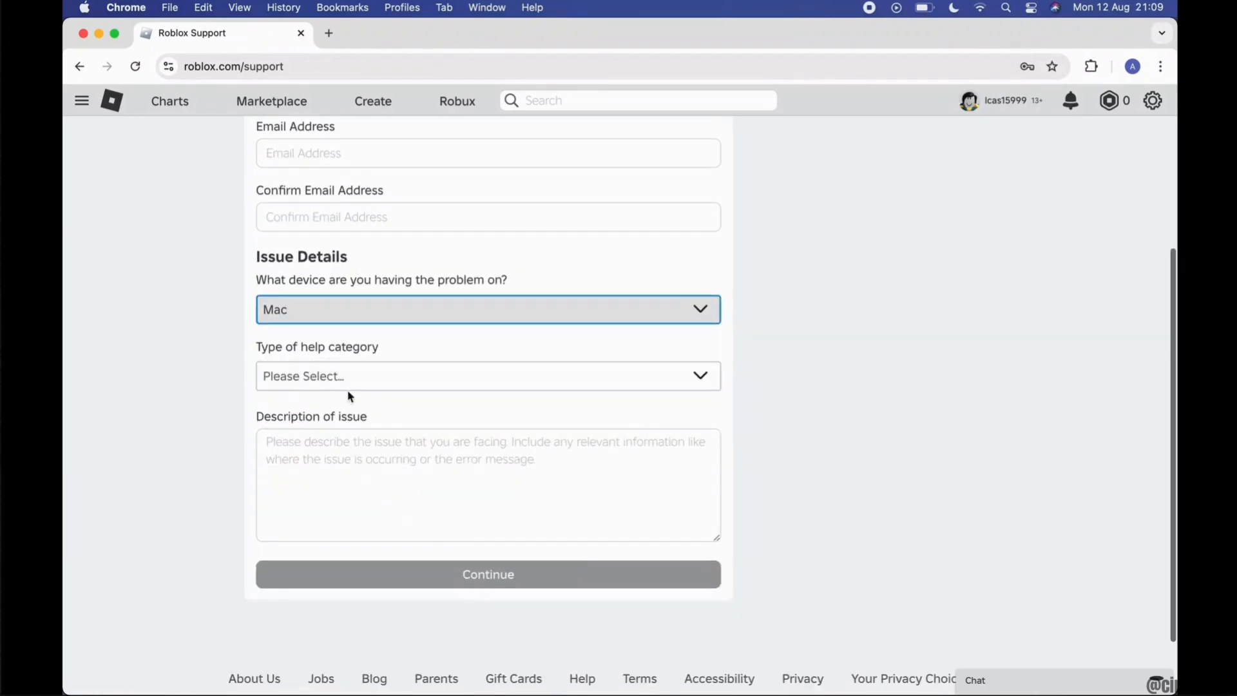
# Choose Billing & Payments as the help category and 'I want to report an unauthorized charge'.
pyautogui.click(486, 376)
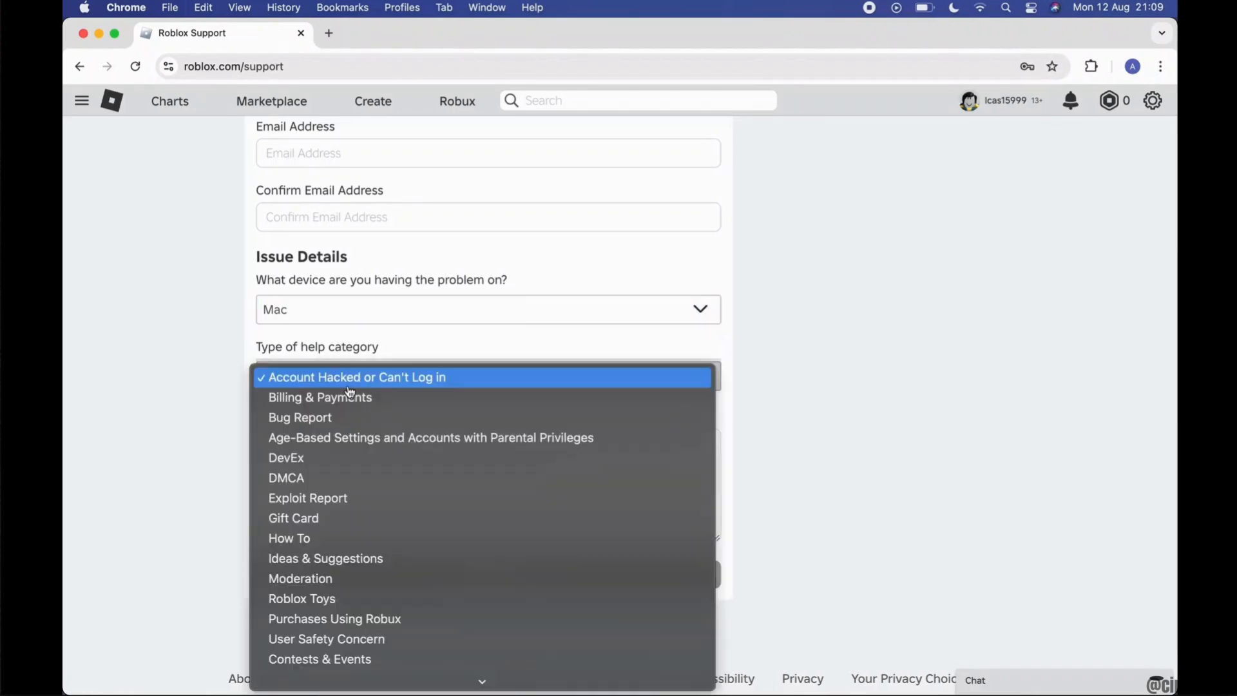
pyautogui.moveTo(231, 409)
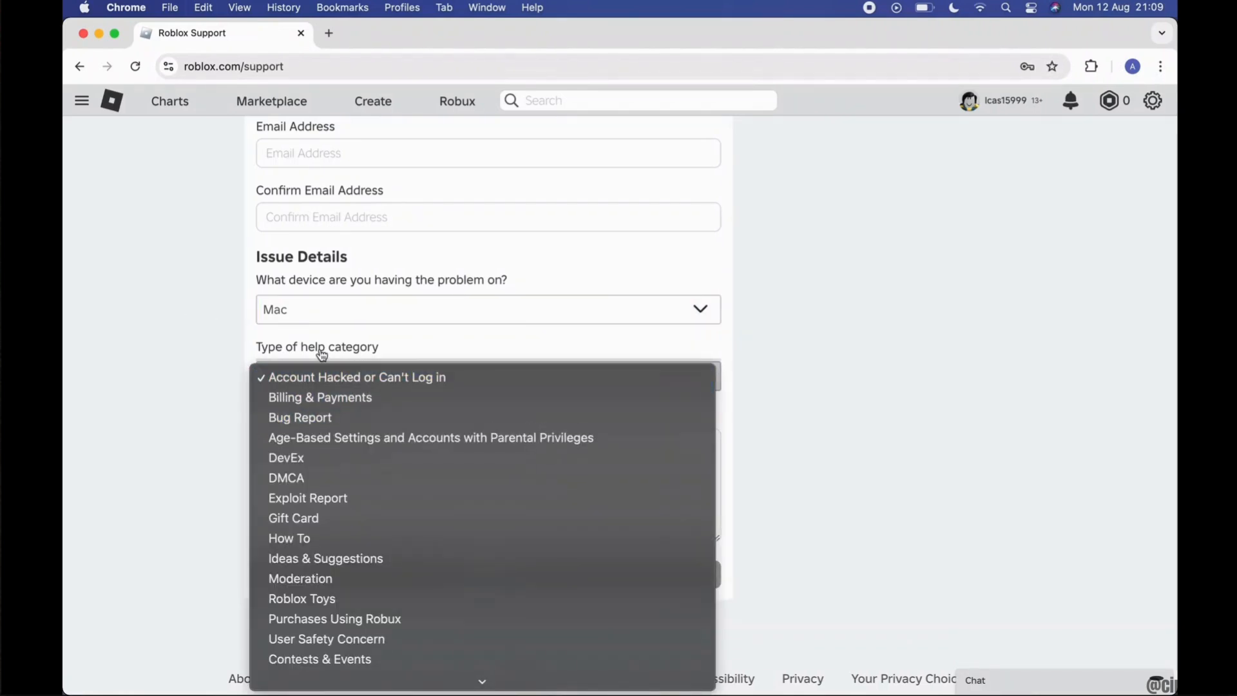
pyautogui.moveTo(314, 417)
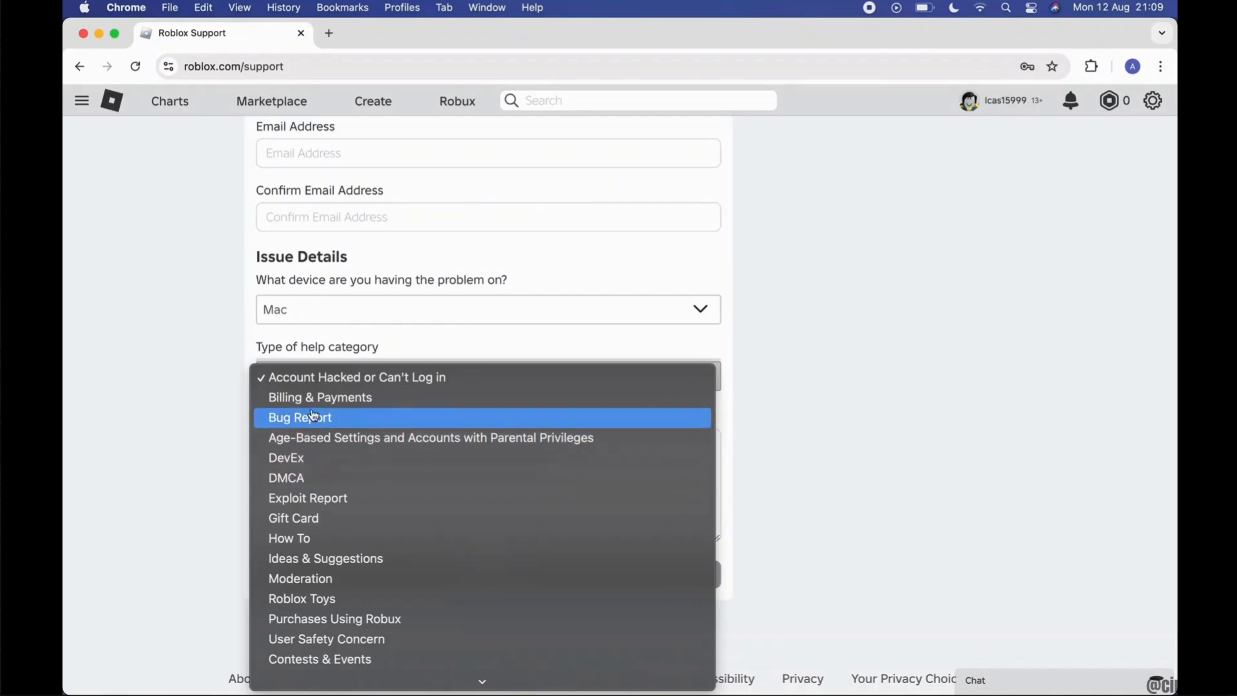
pyautogui.click(320, 397)
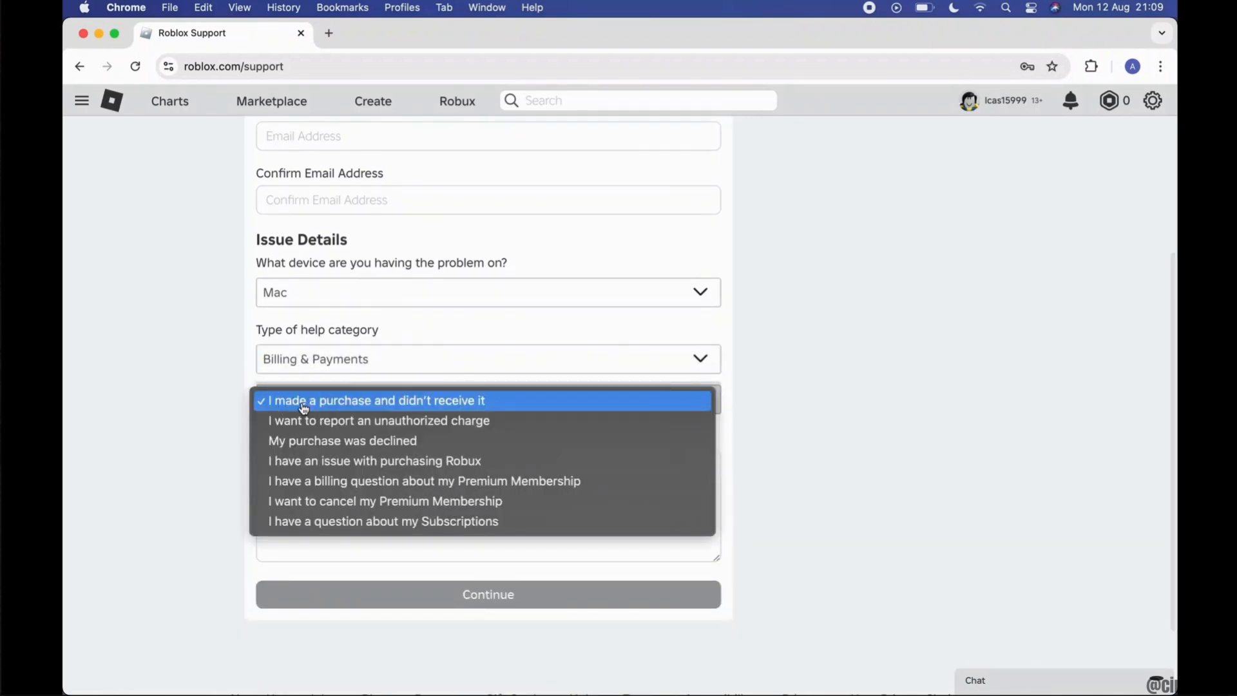
pyautogui.click(379, 420)
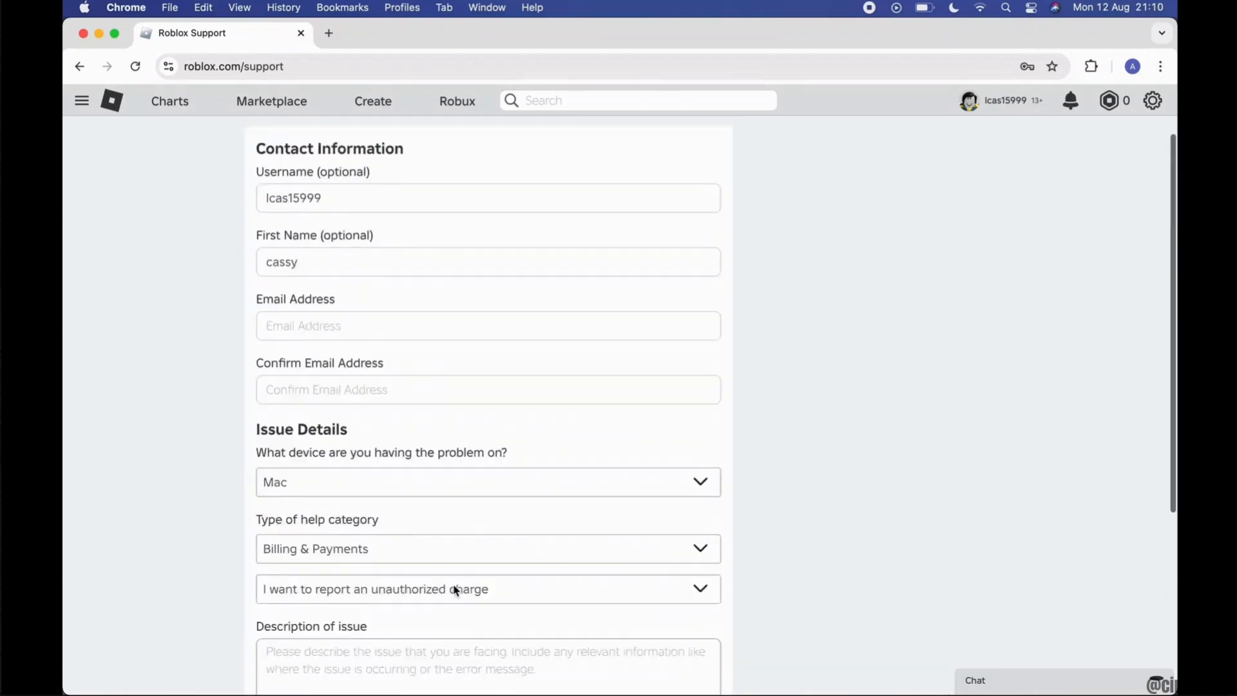
pyautogui.scroll(-3)
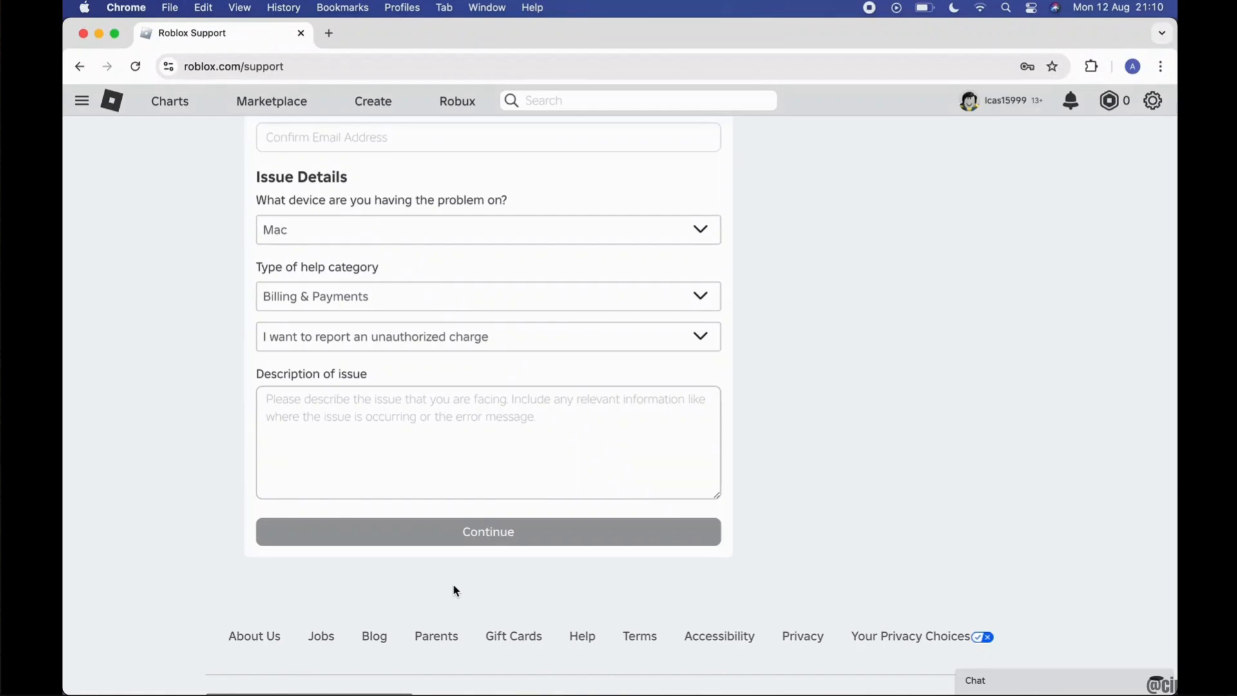
pyautogui.moveTo(688, 40)
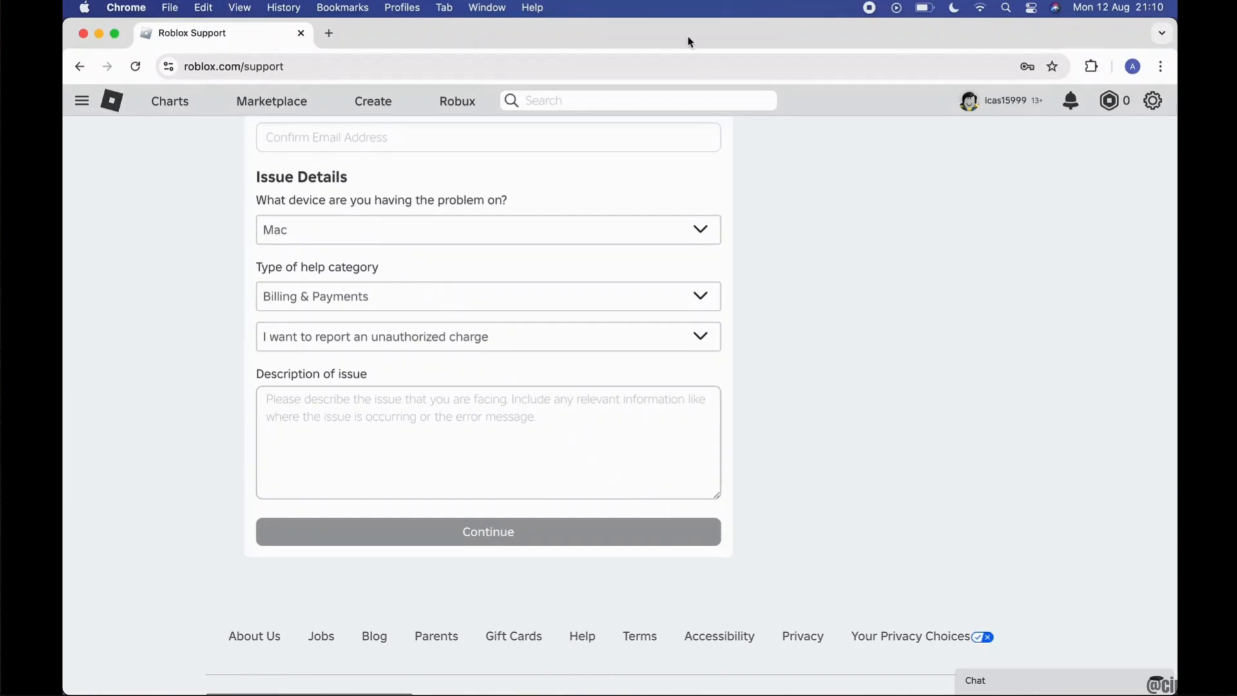